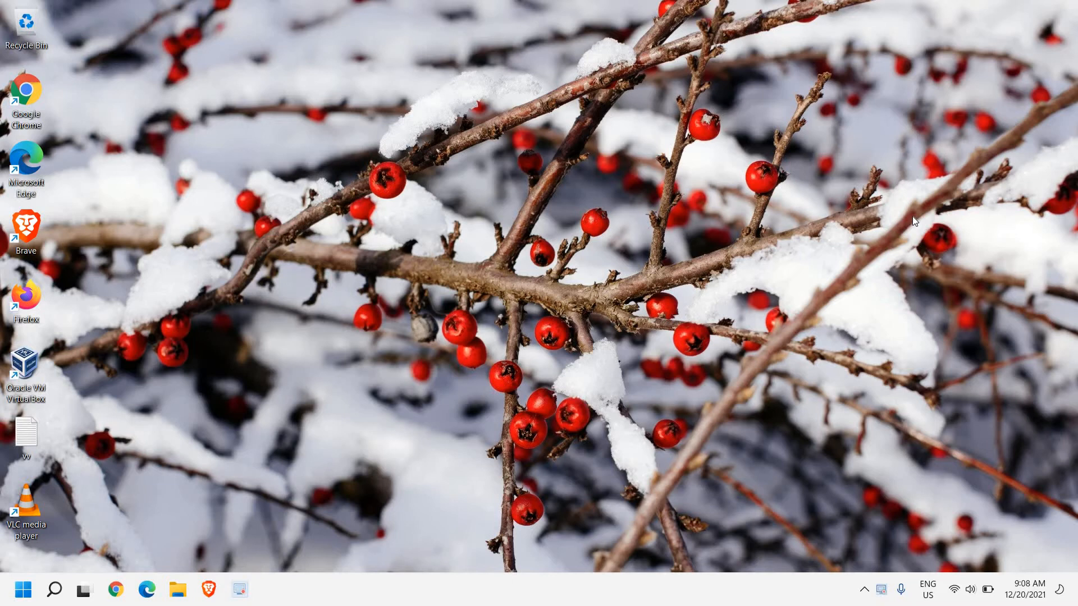
mouse_move(686, 314)
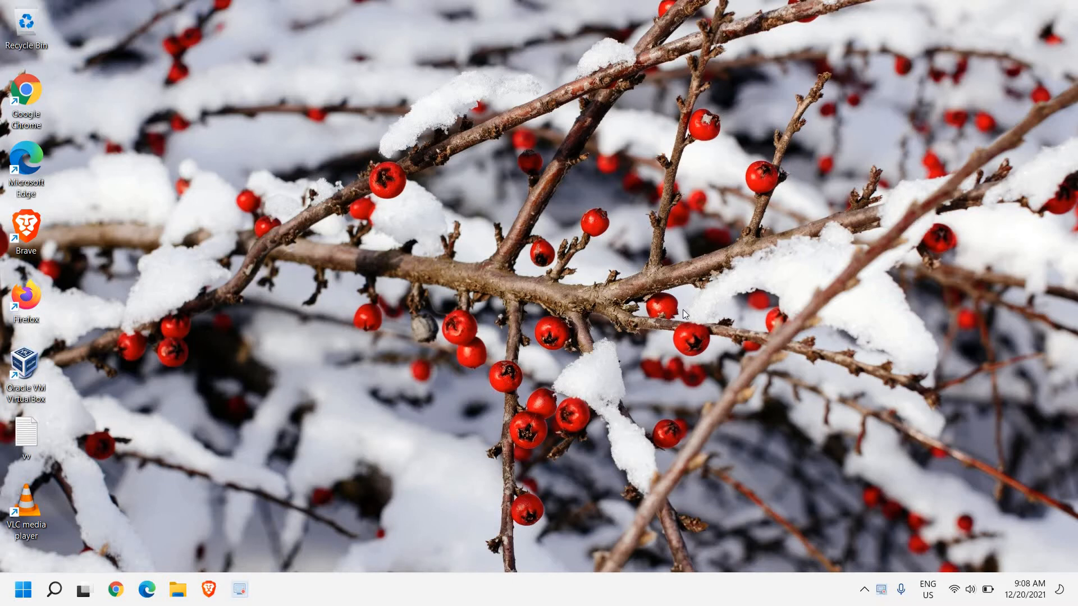
mouse_move(460, 365)
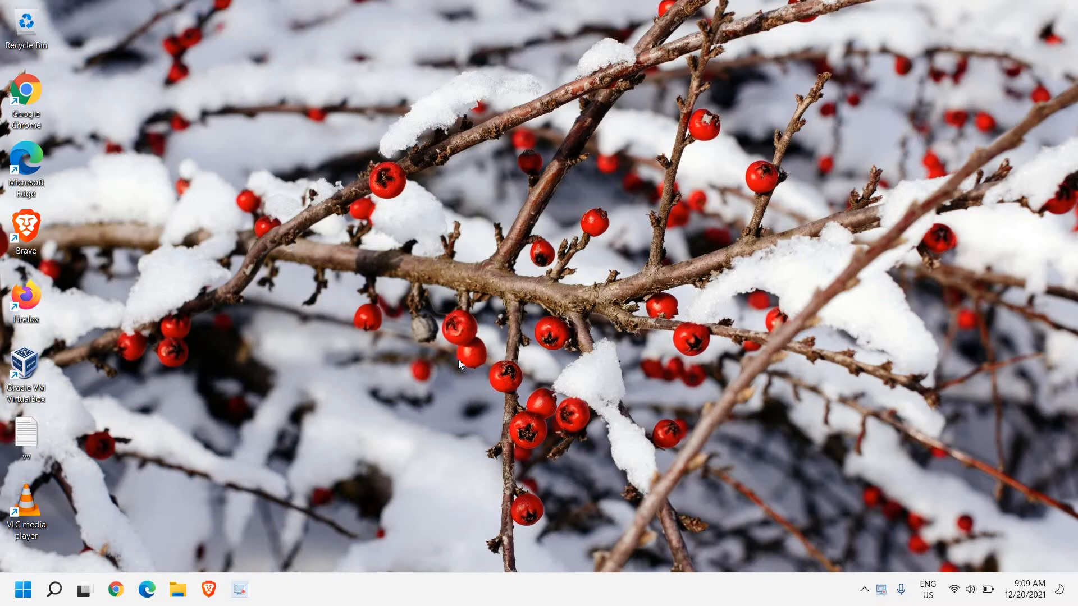
mouse_move(187, 548)
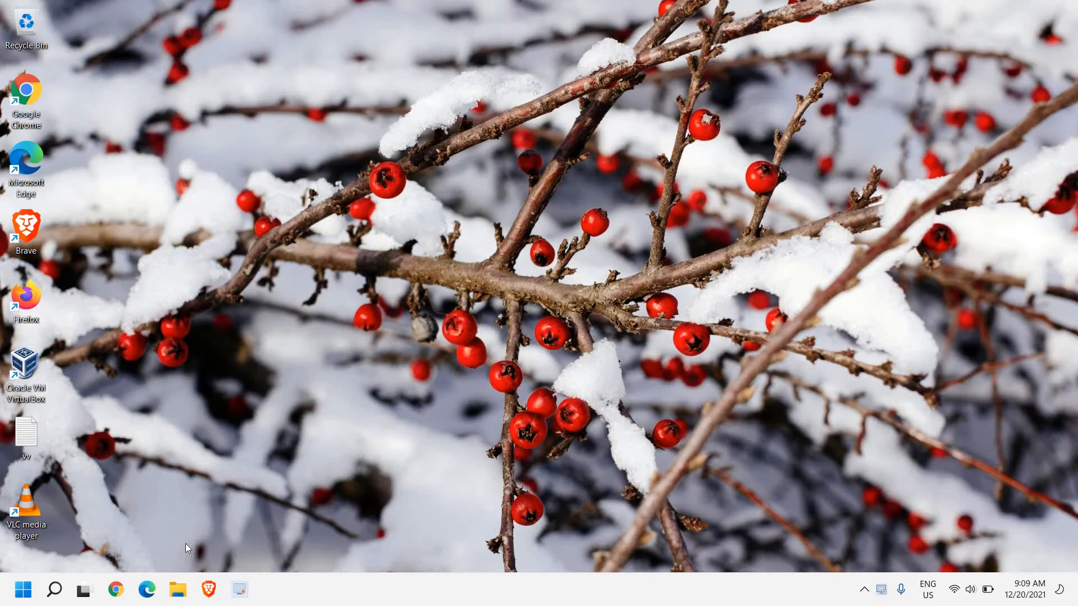
mouse_move(182, 521)
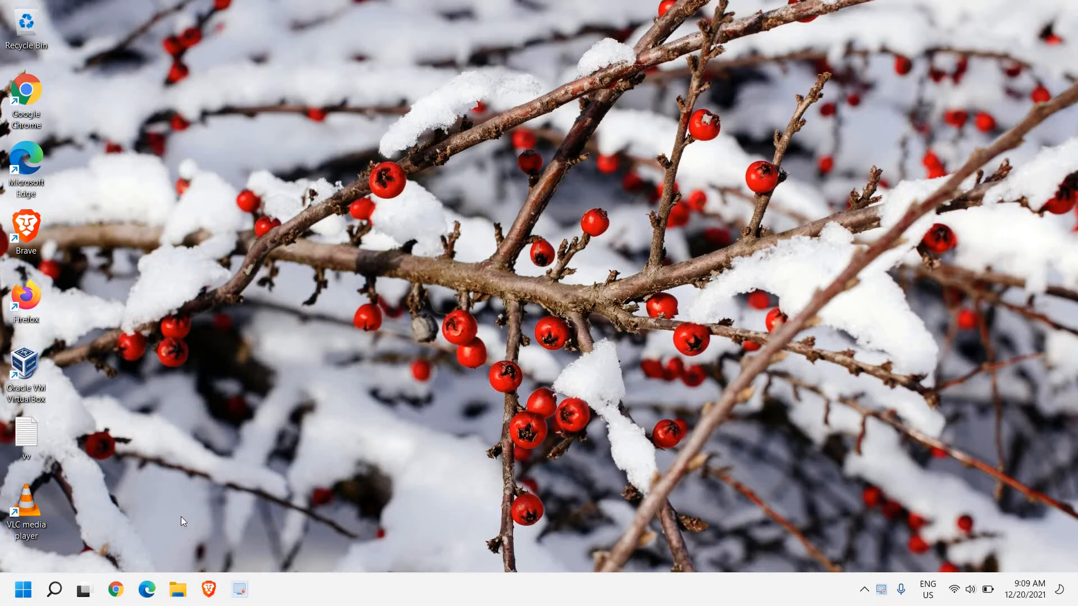
mouse_move(42, 592)
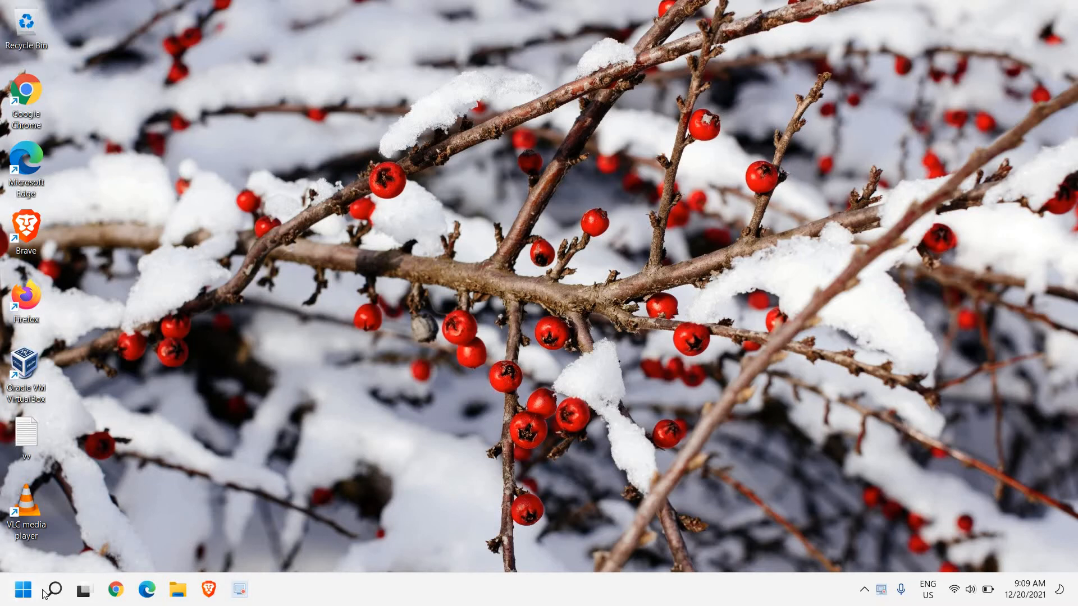
Search for 'storage settings' and scroll to the Storage page's Storage management section
left_click(52, 590)
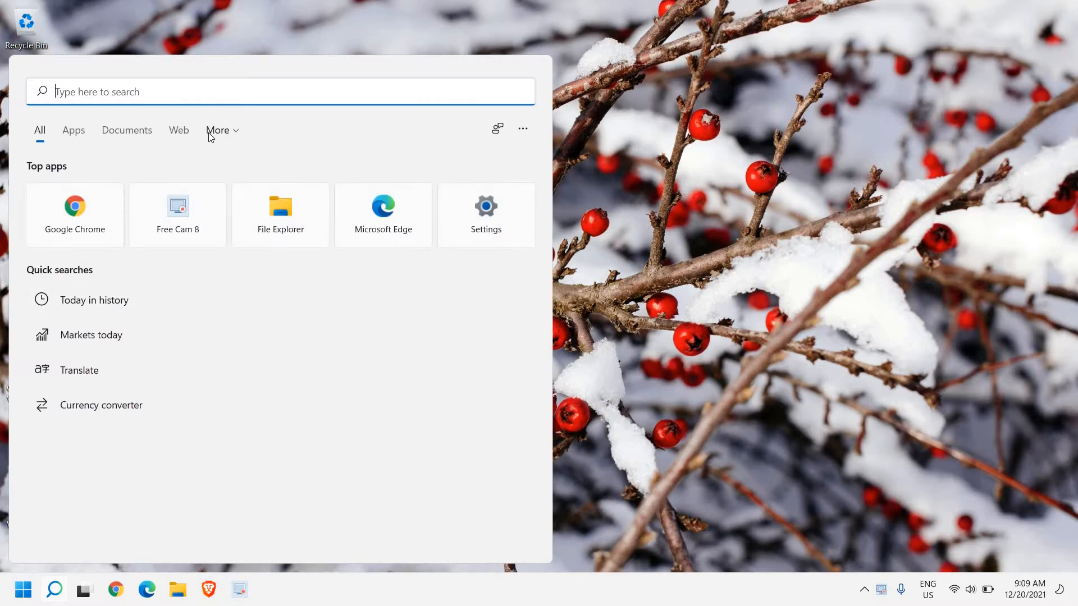
type("storage settings")
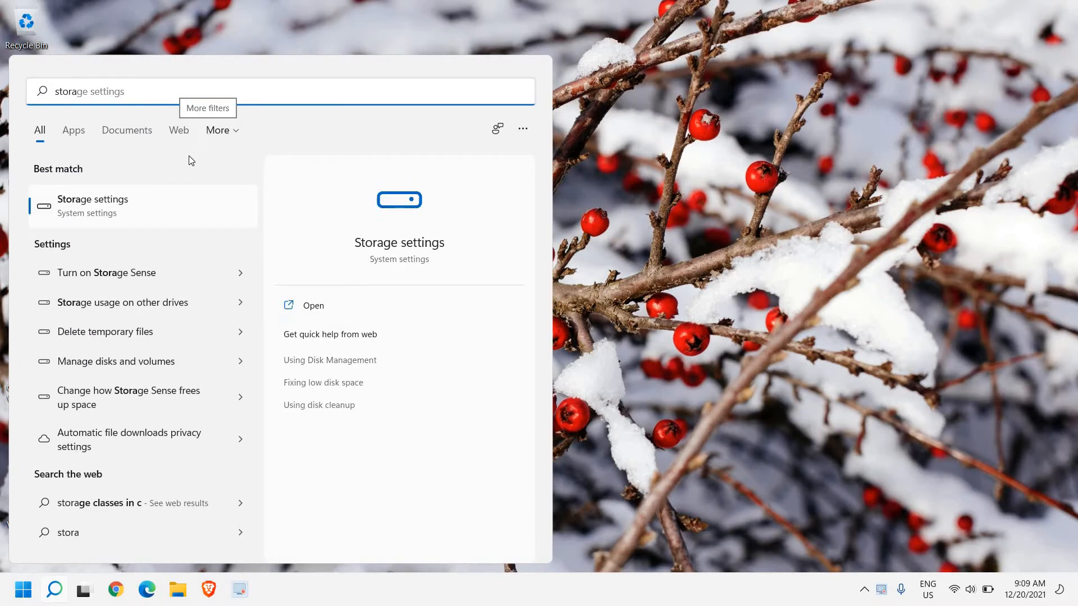
mouse_move(110, 200)
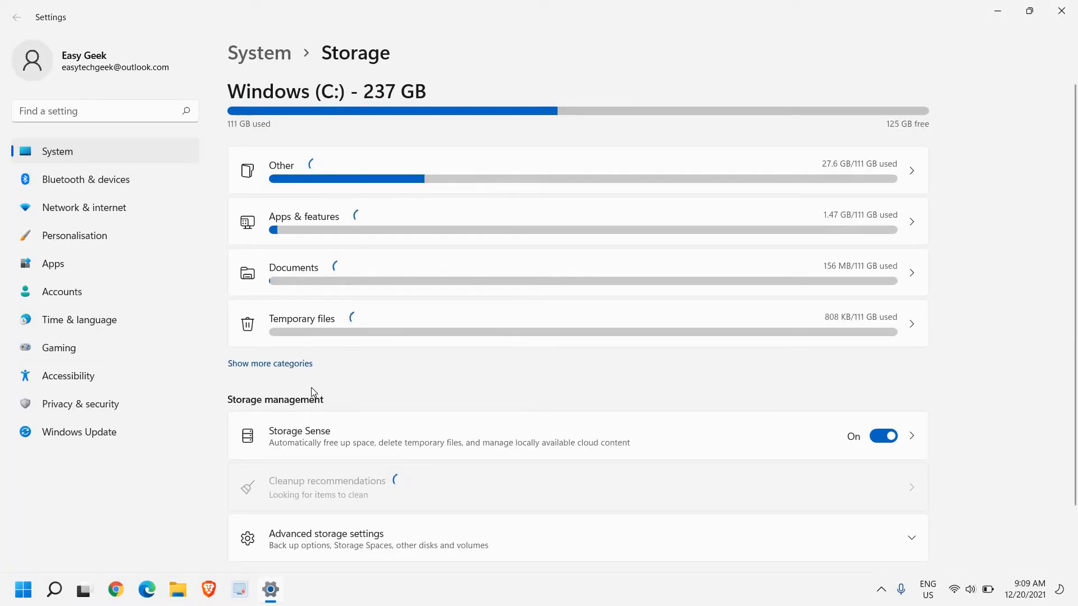
scroll("down", 3)
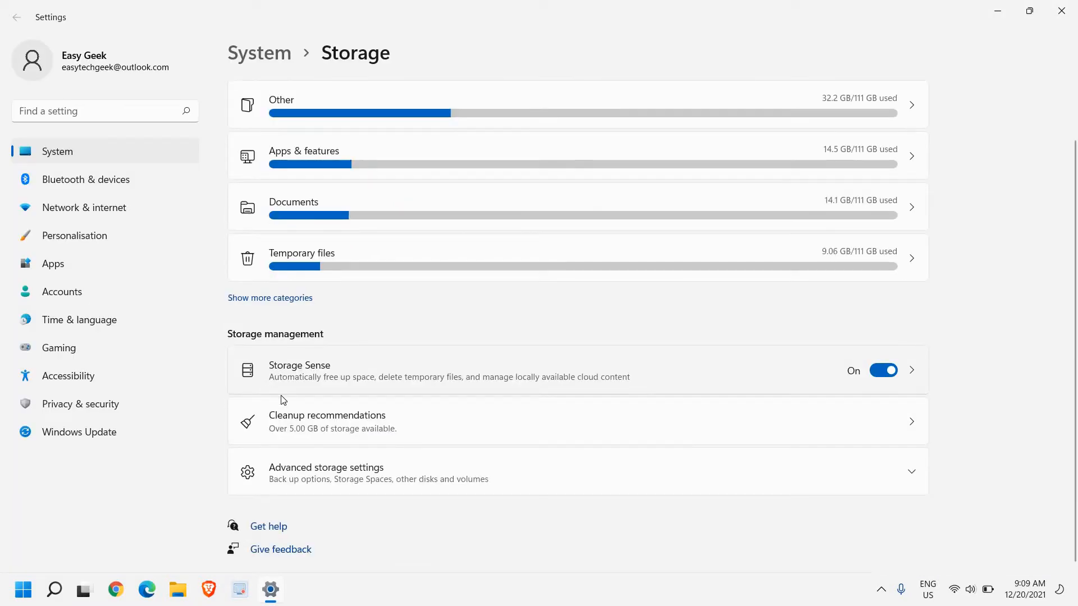
mouse_move(297, 386)
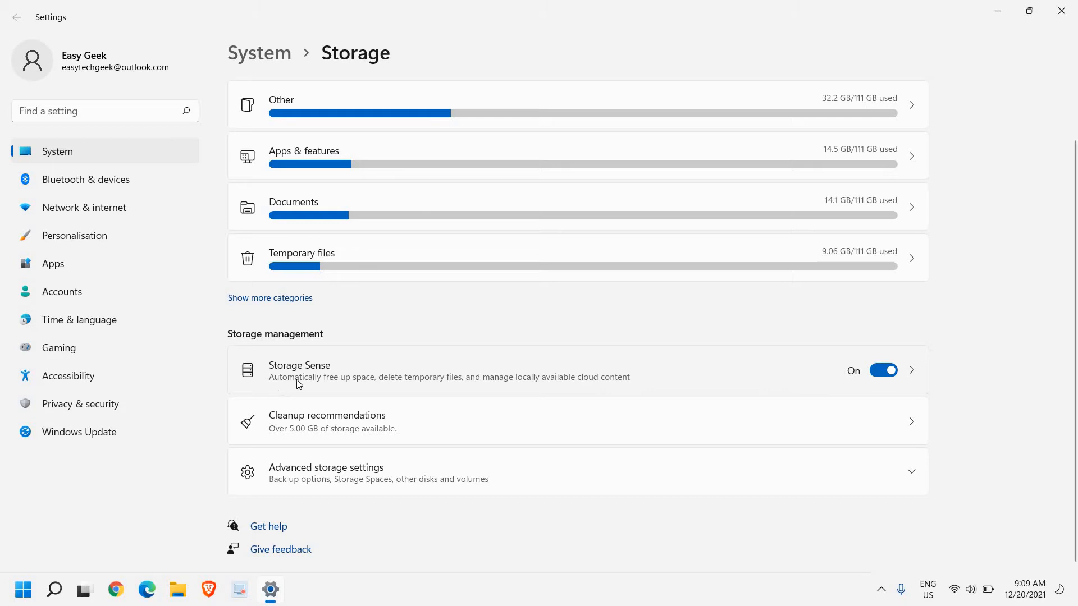
mouse_move(428, 381)
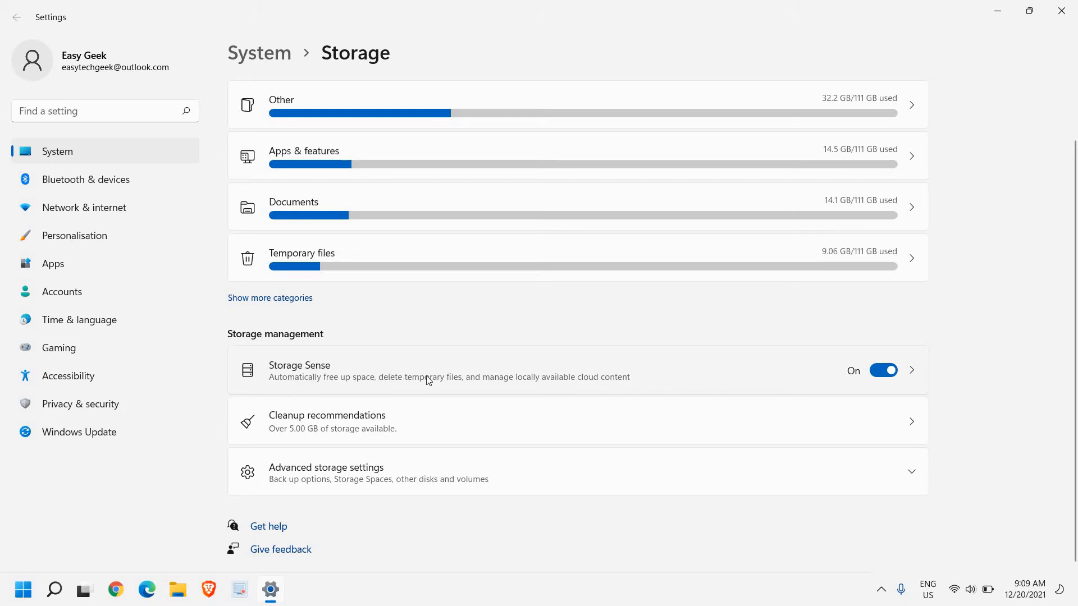
mouse_move(555, 381)
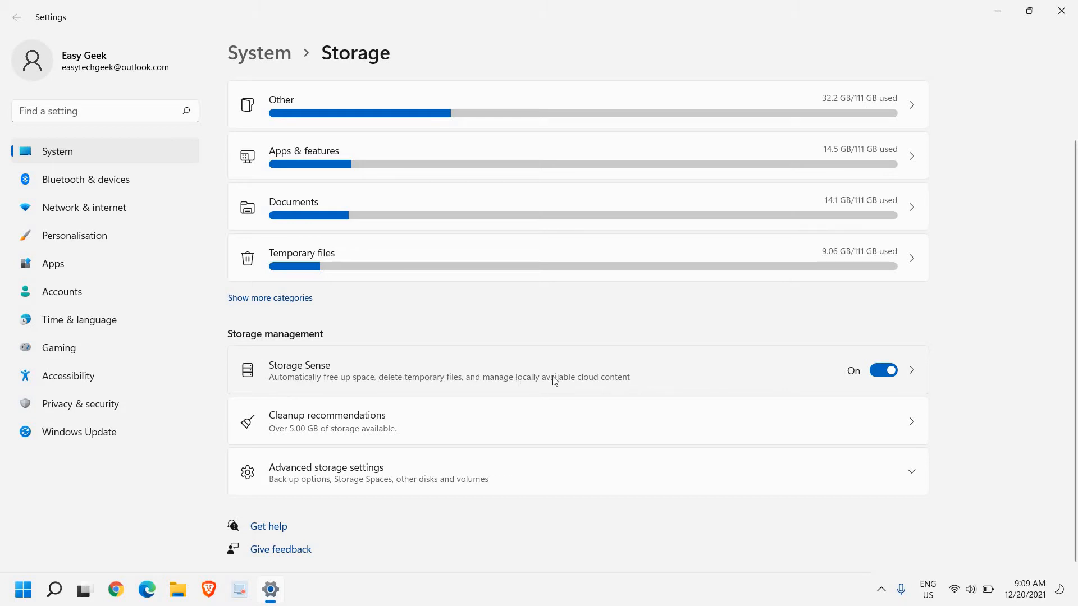
mouse_move(865, 363)
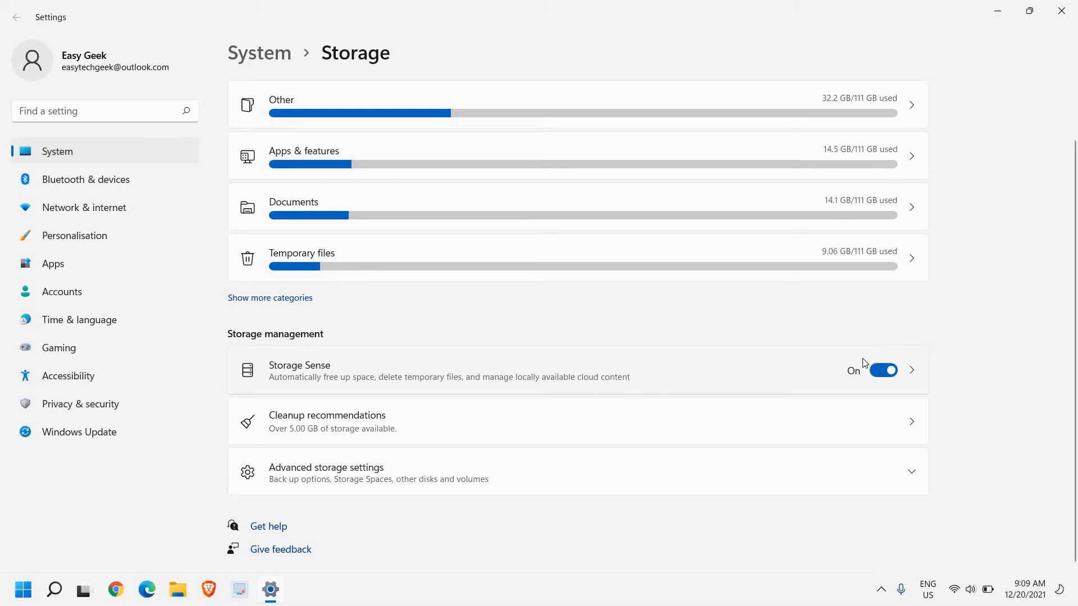
mouse_move(488, 432)
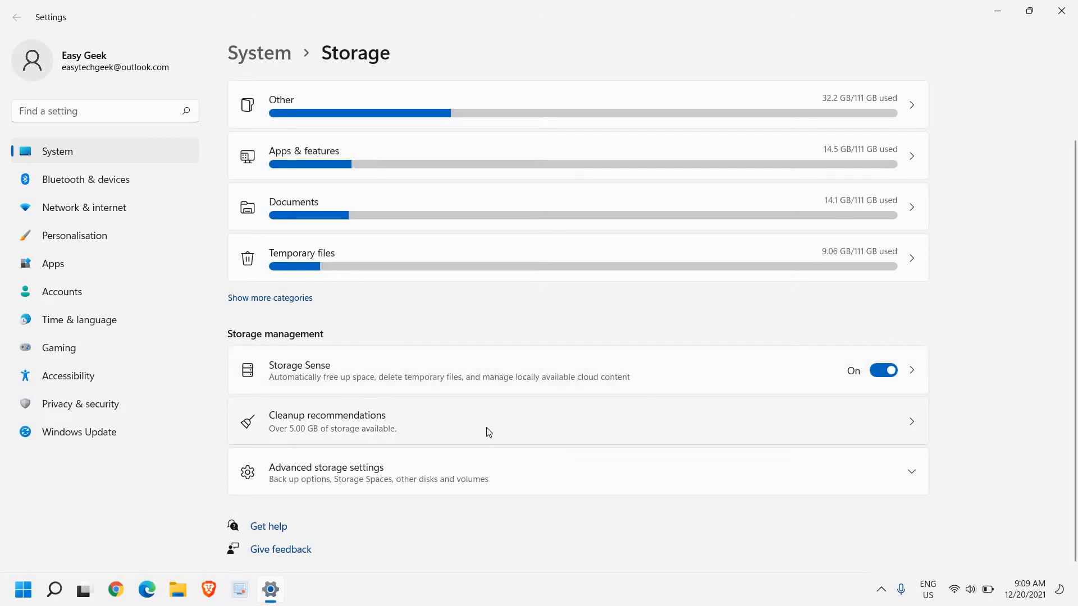
scroll("up", 3)
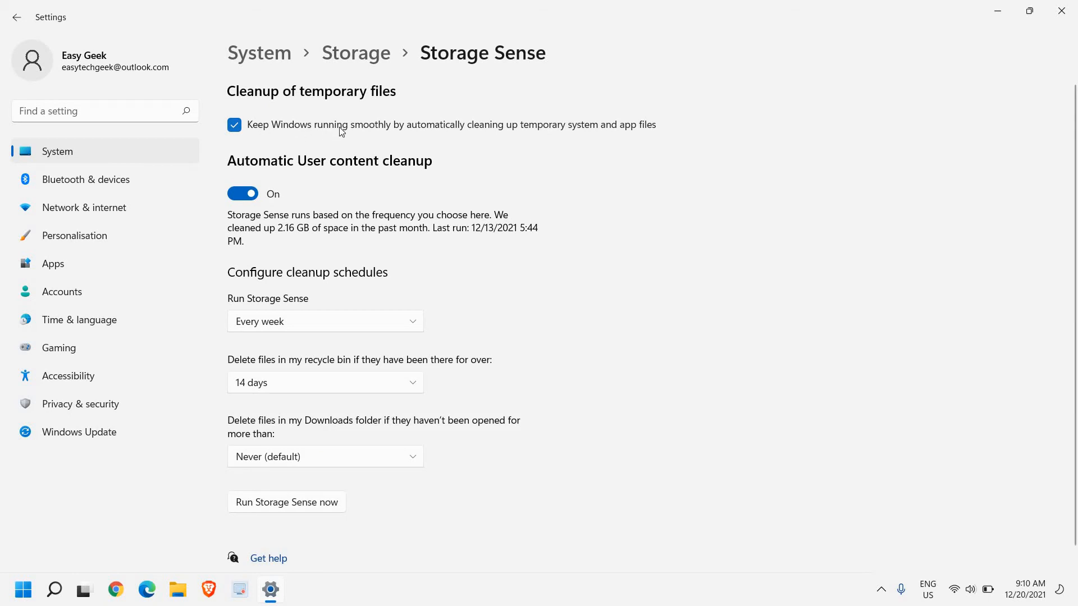
mouse_move(467, 129)
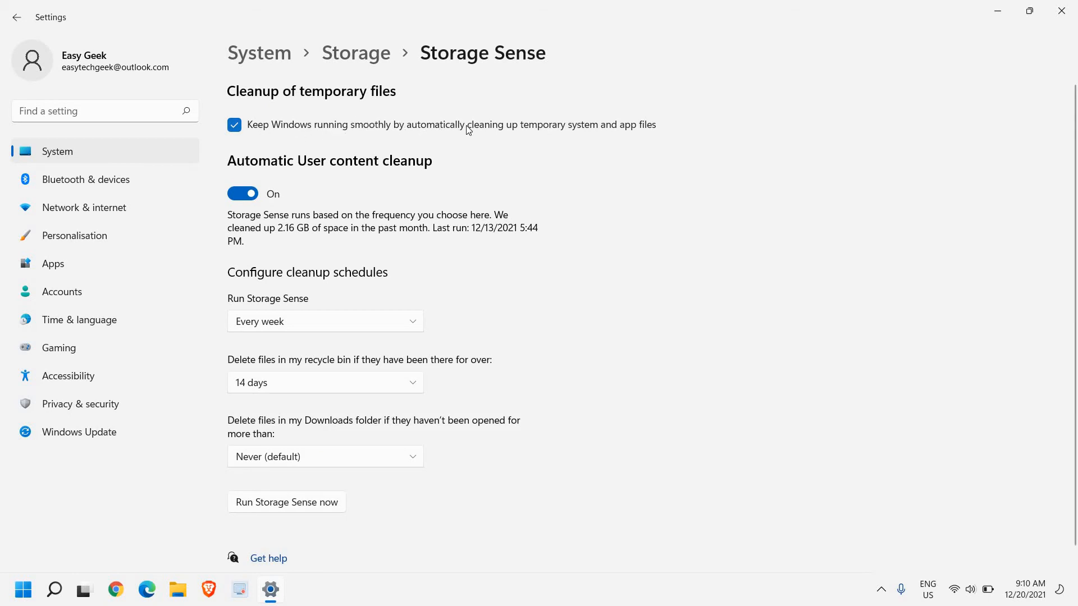
mouse_move(619, 129)
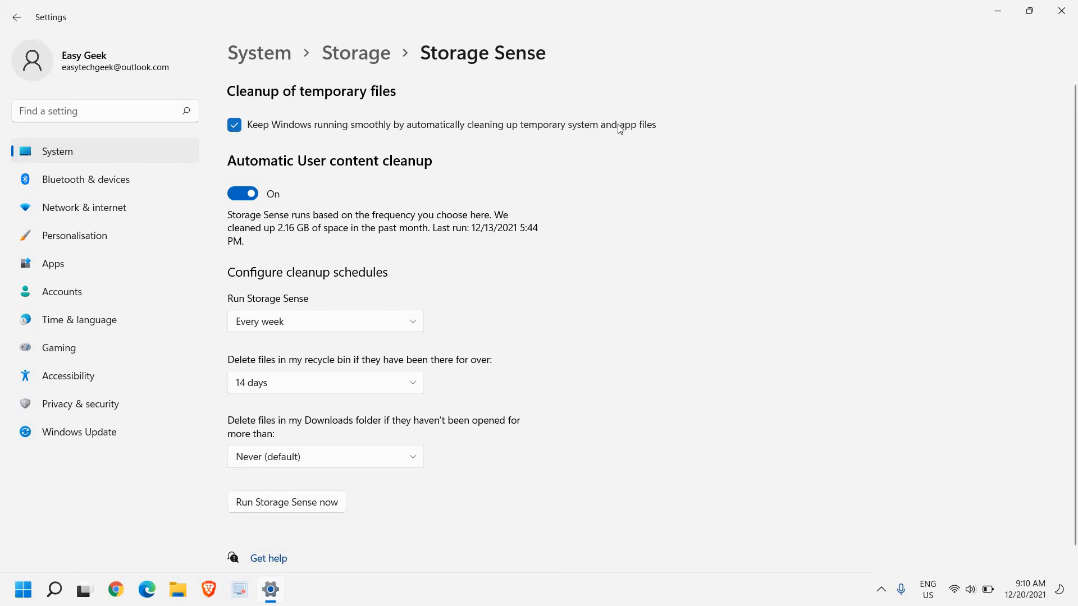
mouse_move(289, 177)
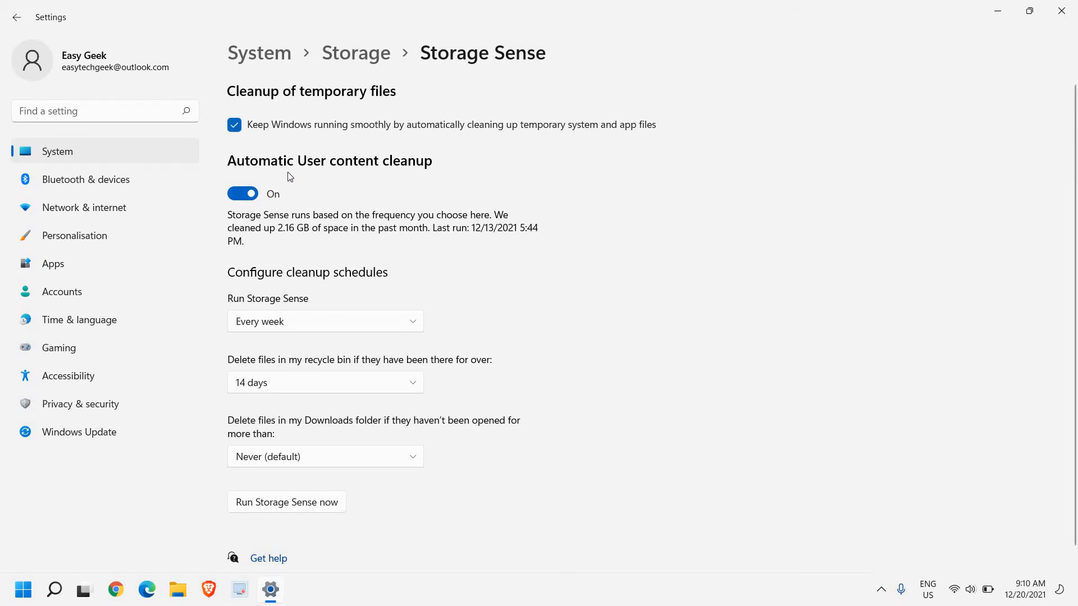
mouse_move(416, 170)
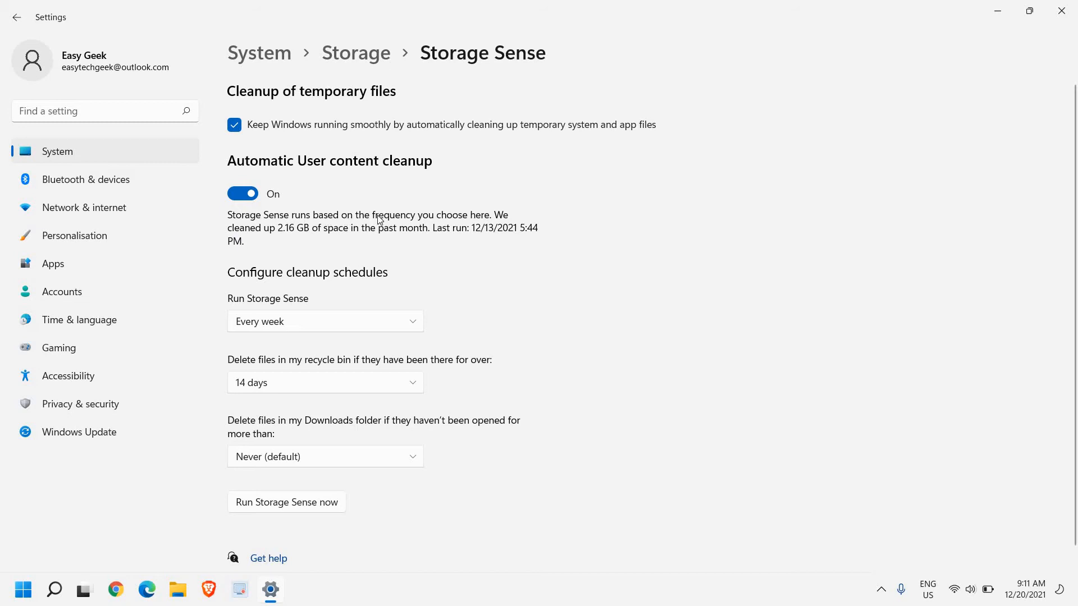
mouse_move(279, 253)
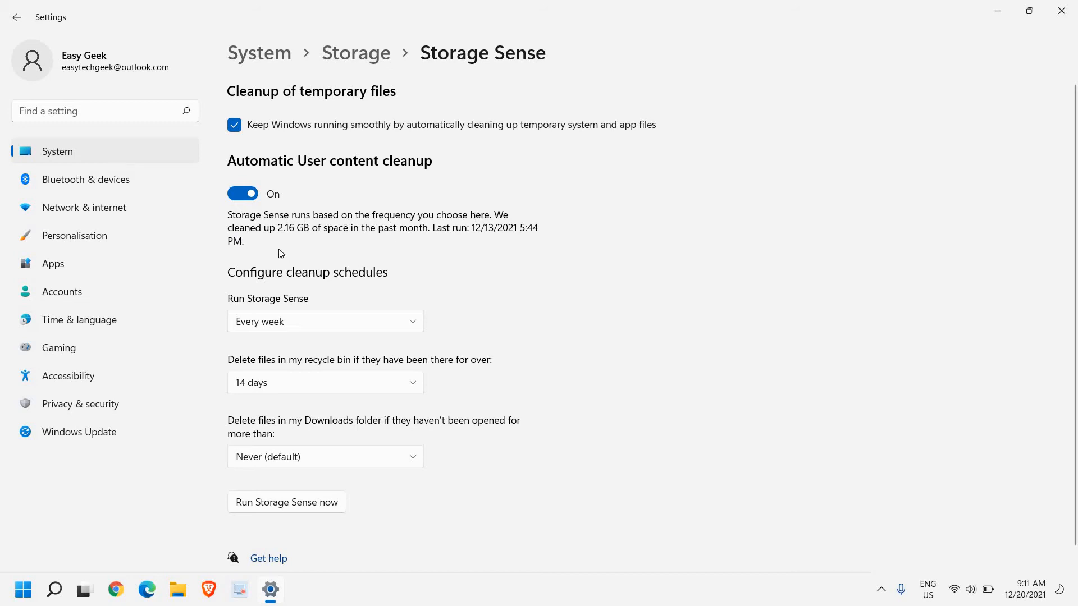
mouse_move(300, 239)
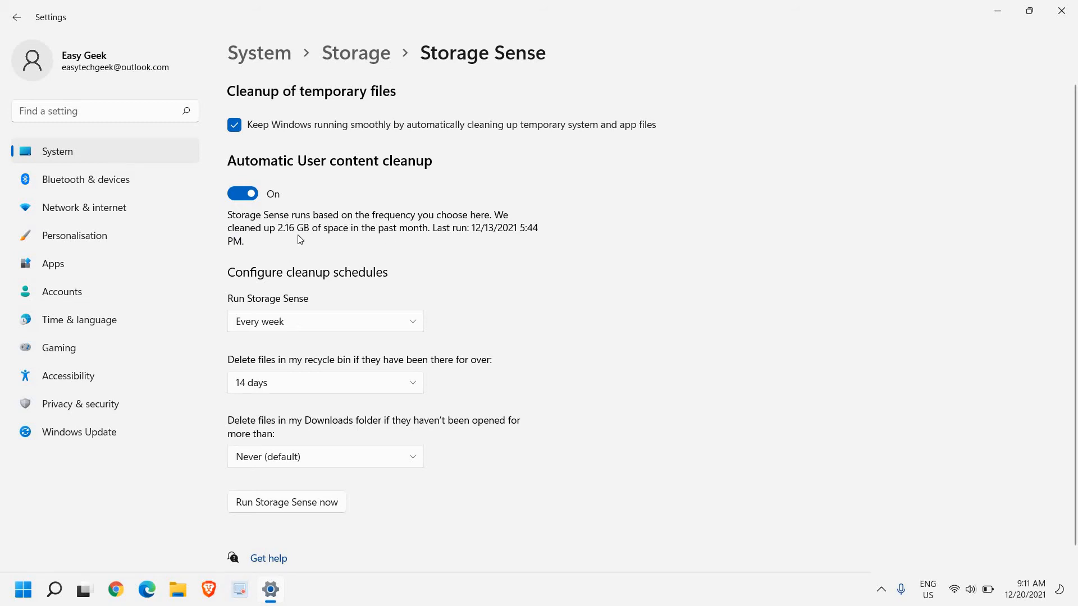
mouse_move(403, 238)
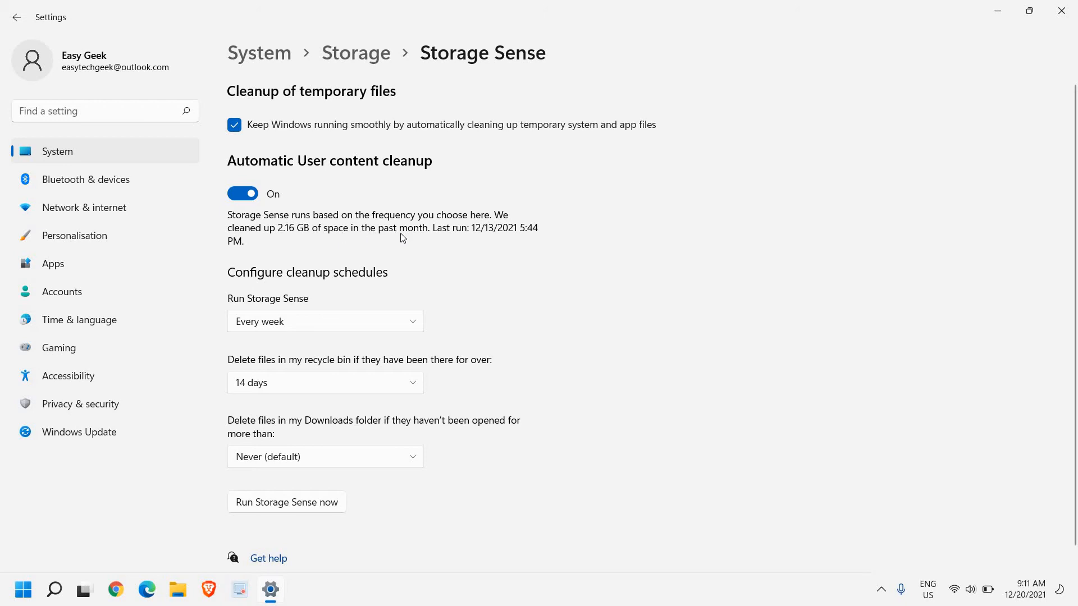
left_click(324, 321)
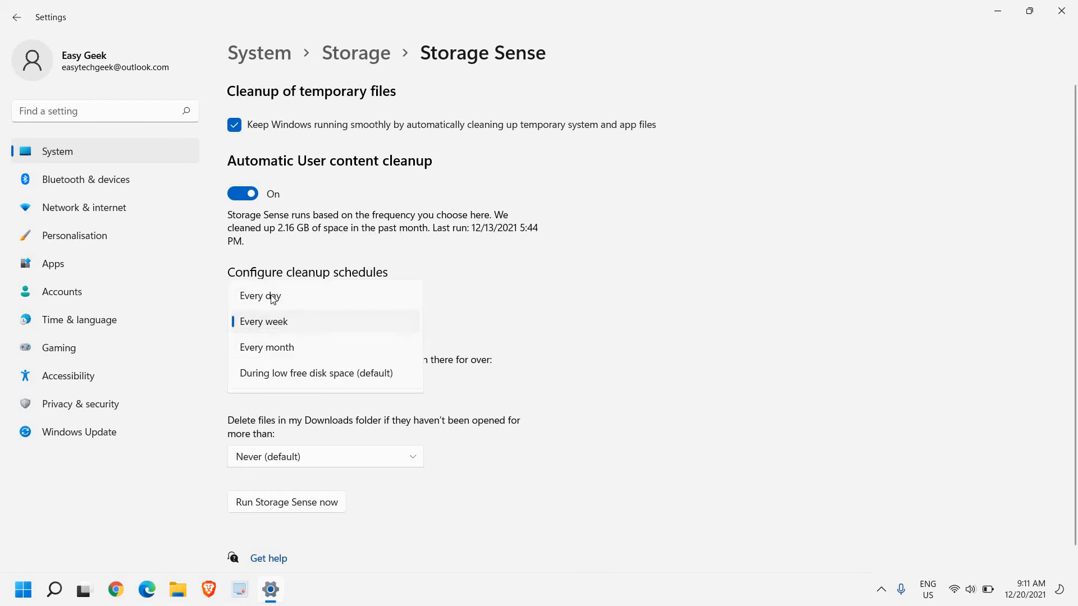
left_click(264, 321)
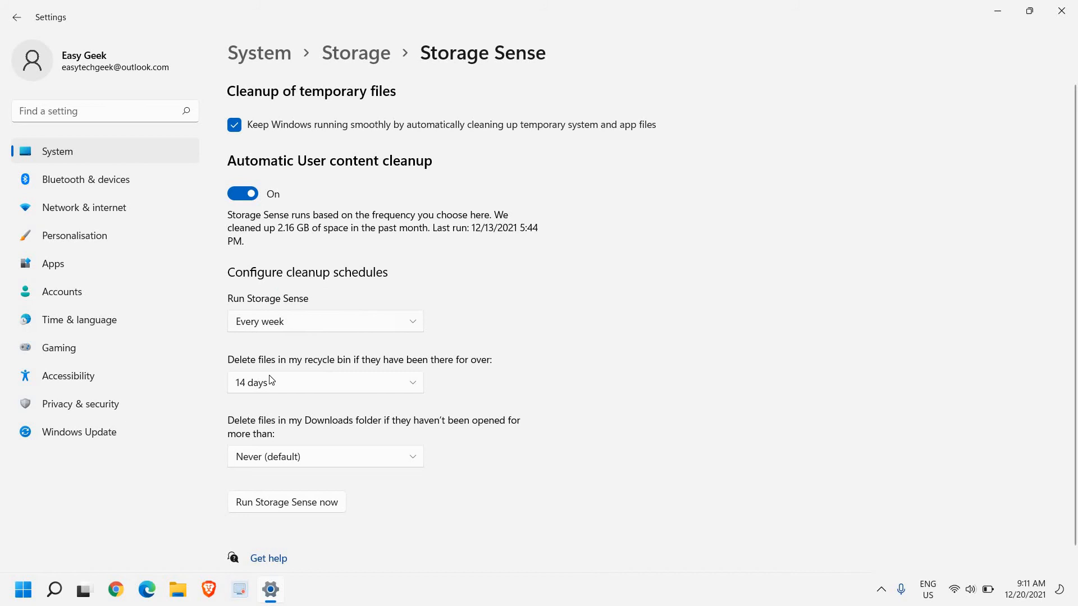
mouse_move(293, 387)
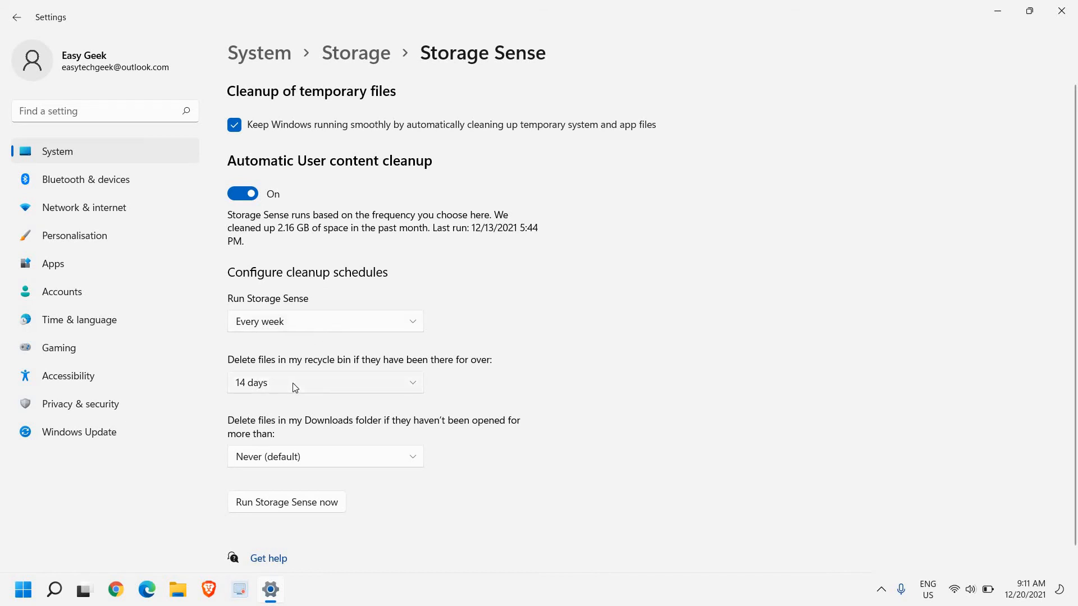
mouse_move(353, 374)
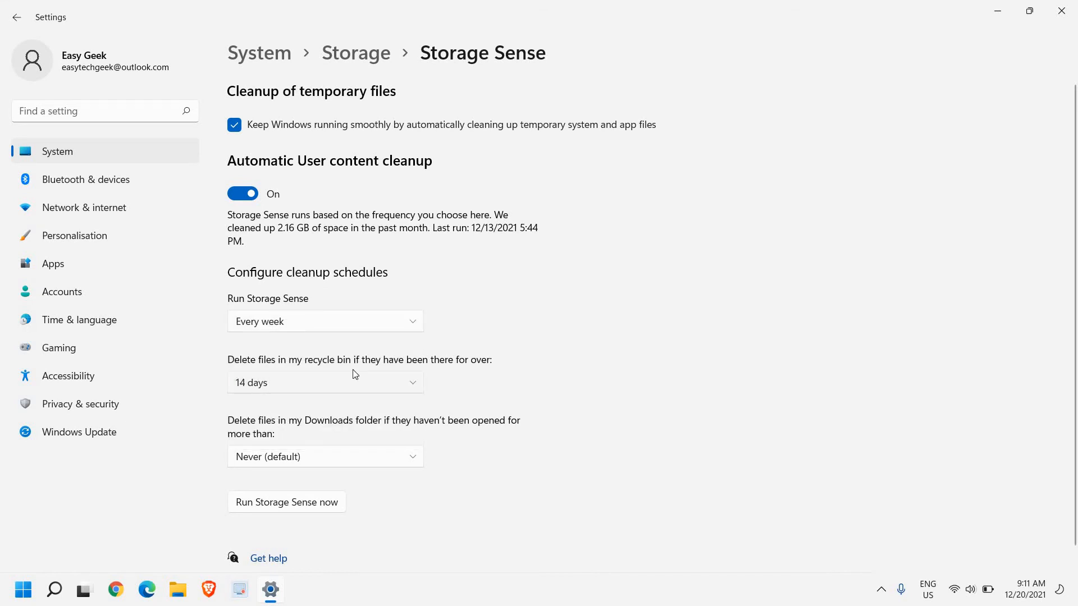
left_click(324, 382)
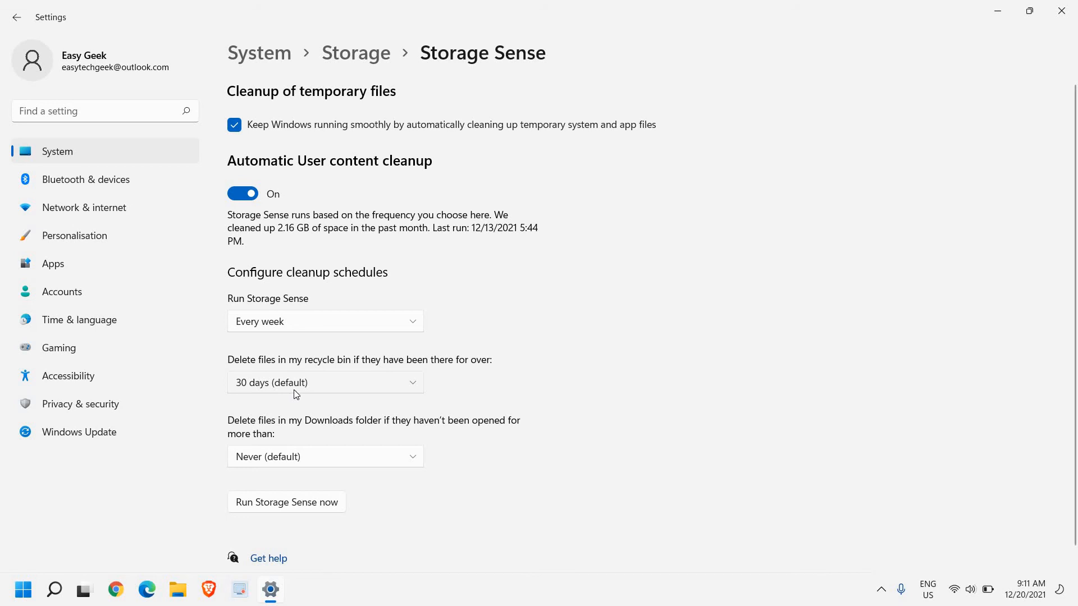
left_click(324, 383)
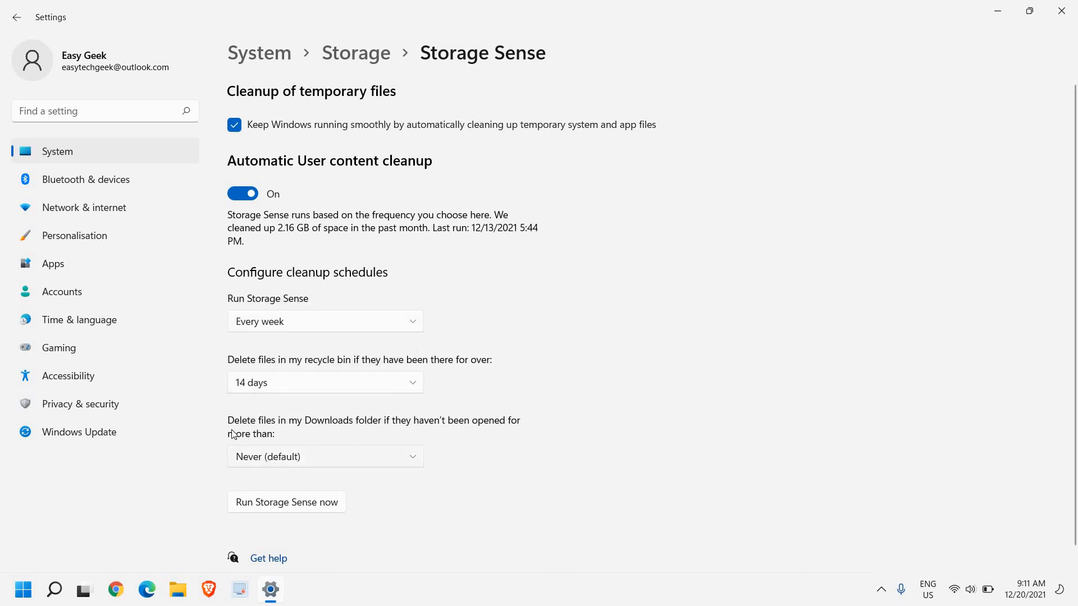
mouse_move(395, 430)
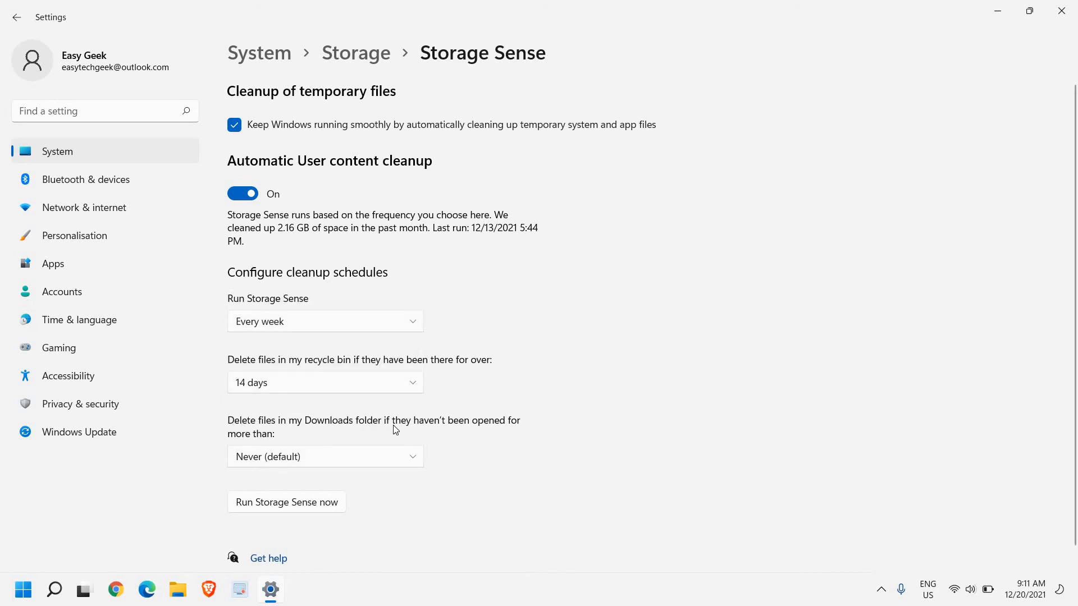
left_click(324, 456)
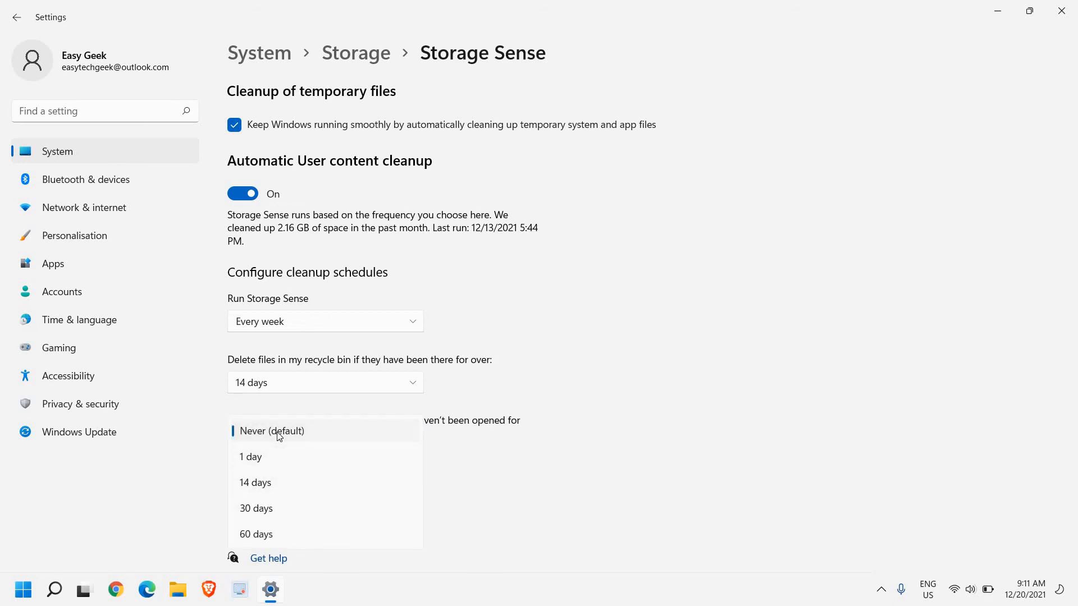
left_click(270, 431)
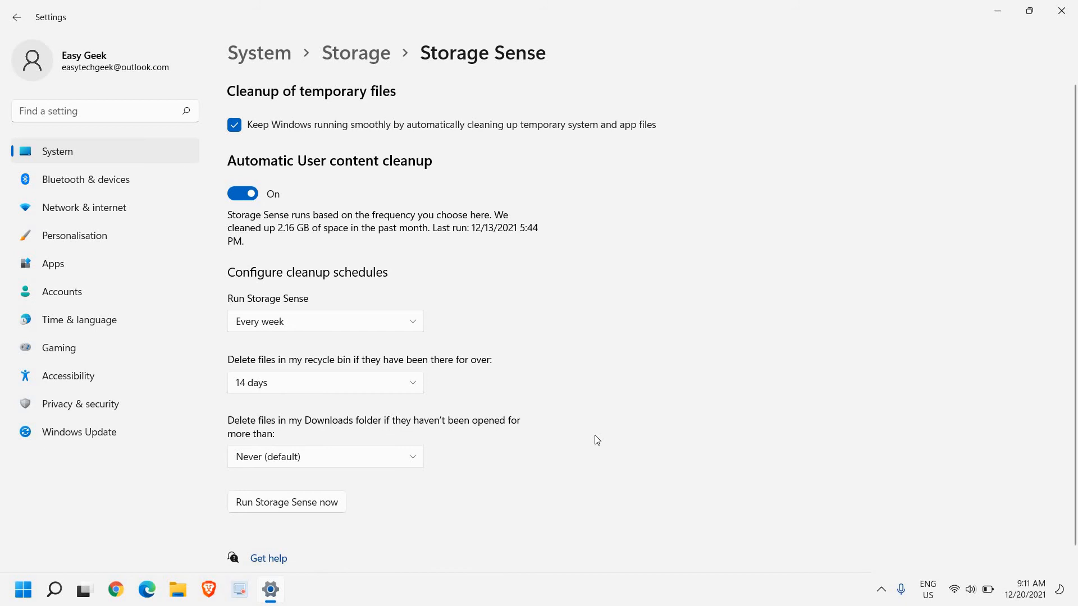
scroll("down", 3)
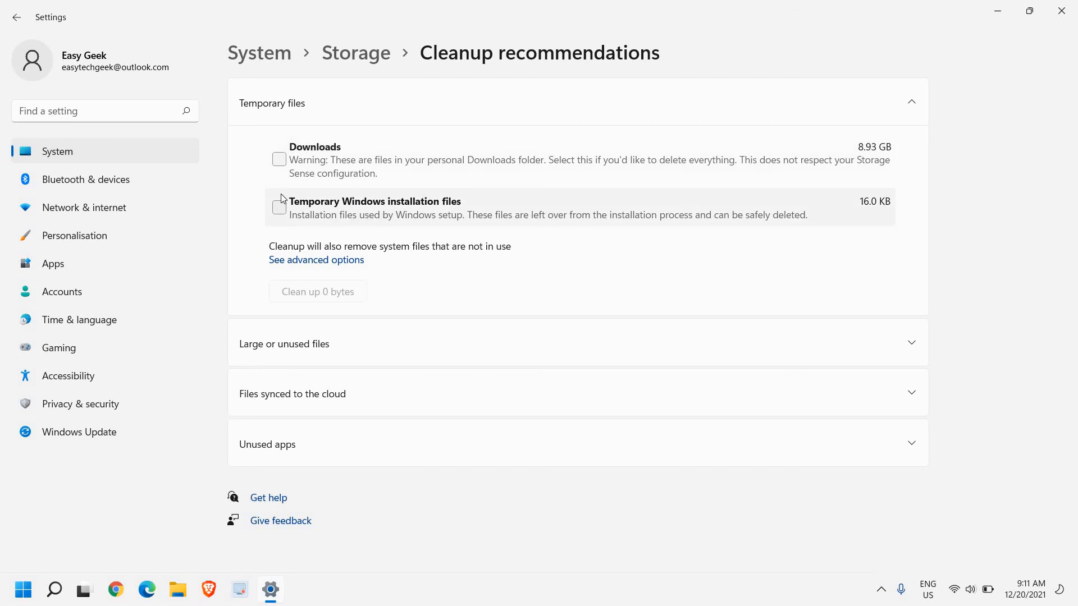
mouse_move(786, 69)
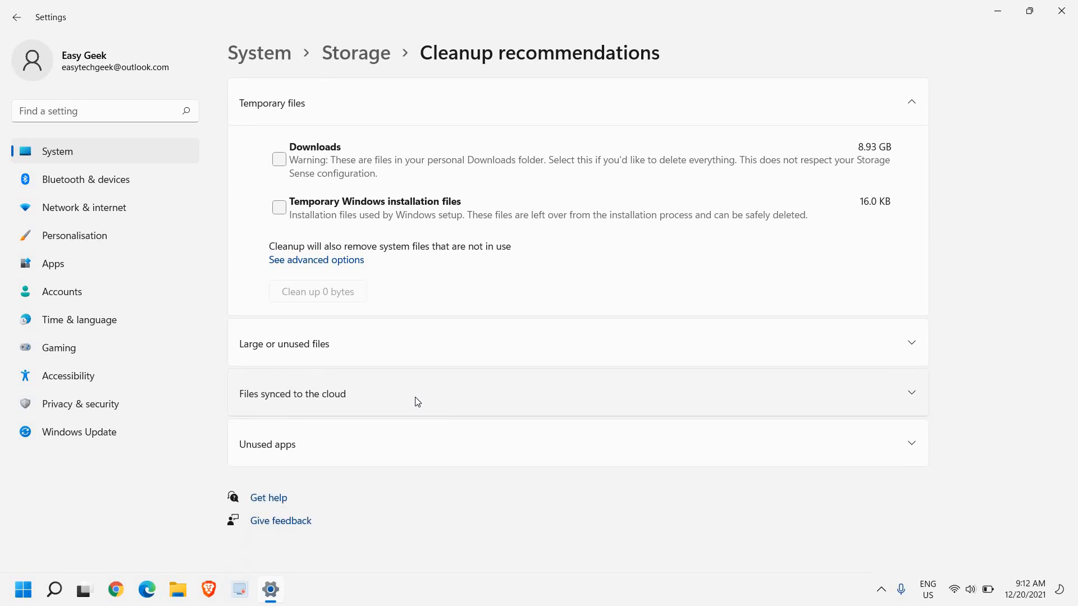
mouse_move(502, 157)
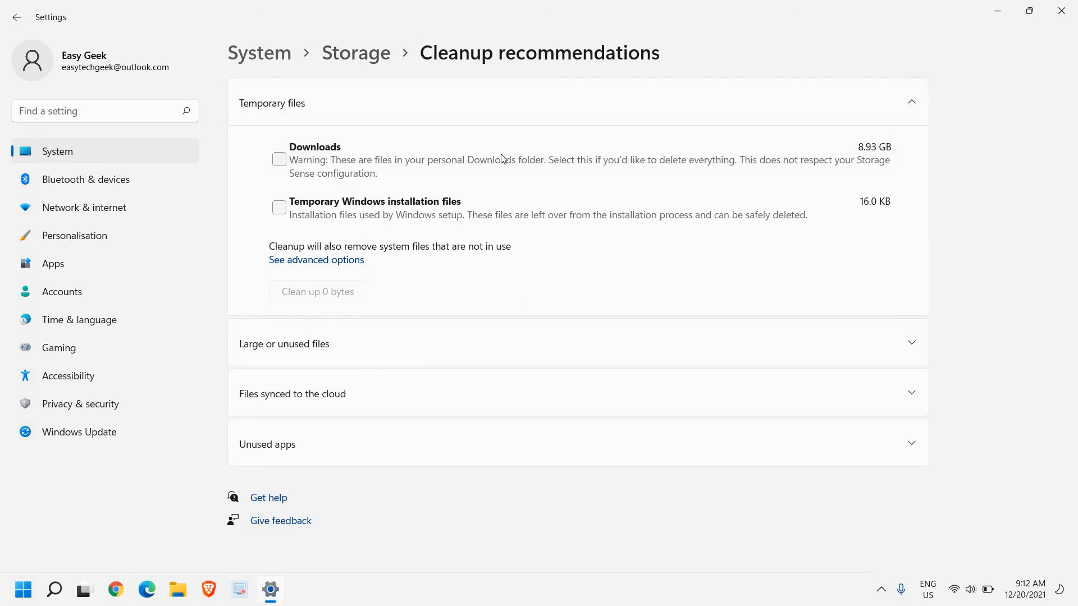
mouse_move(599, 99)
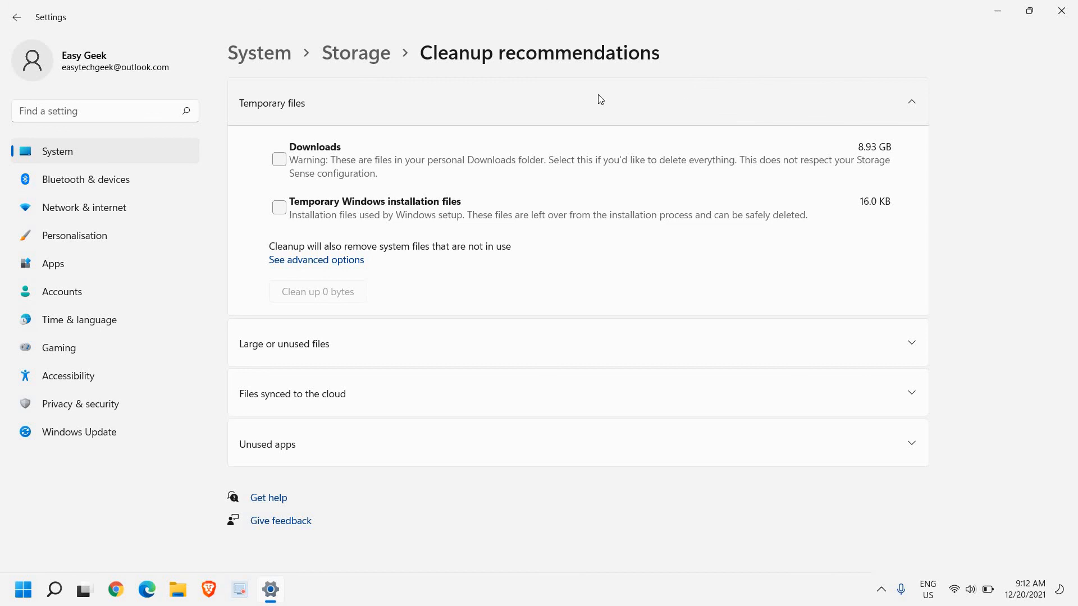
mouse_move(407, 135)
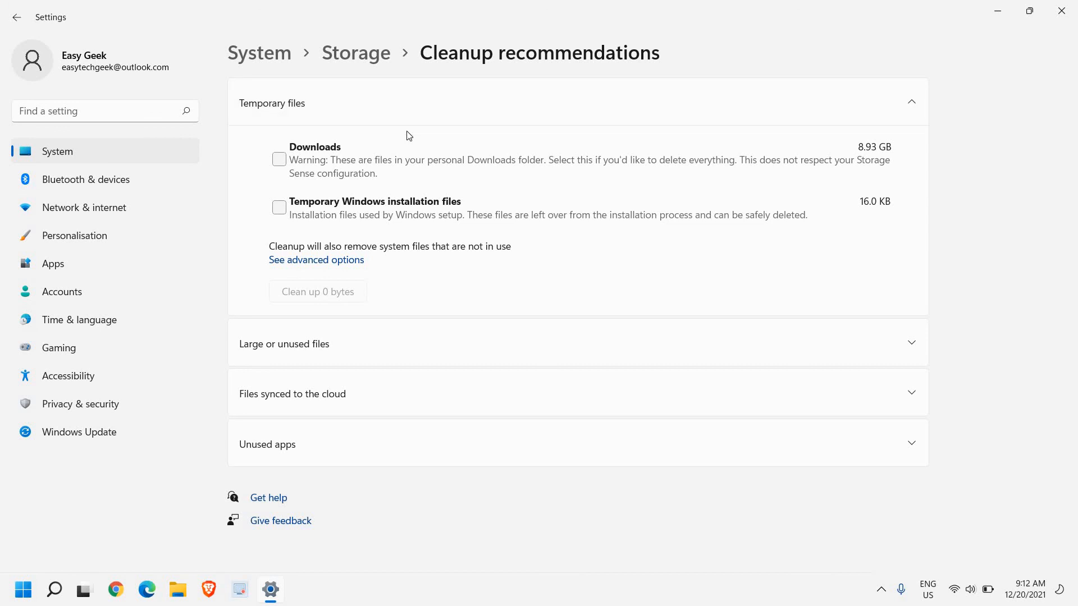
mouse_move(998, 11)
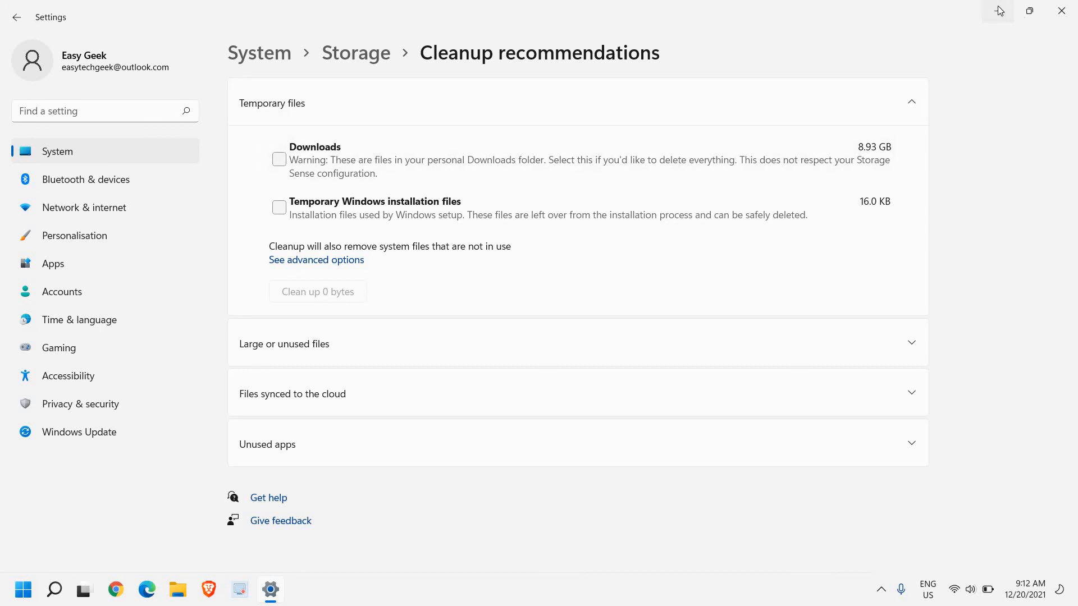
Close the Settings window after reviewing the Temporary files cleanup recommendations
left_click(1060, 11)
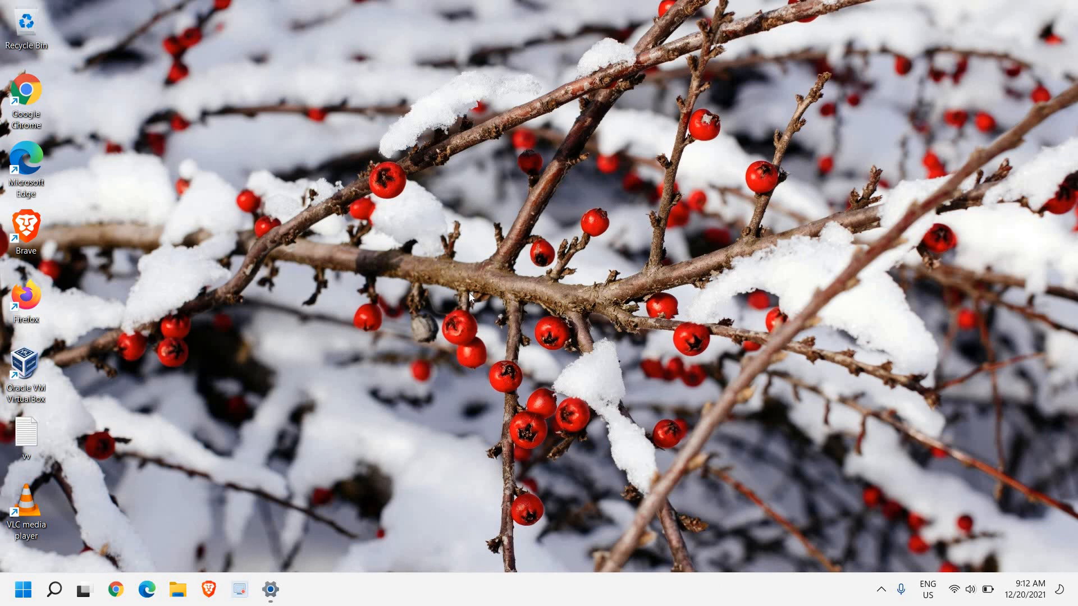